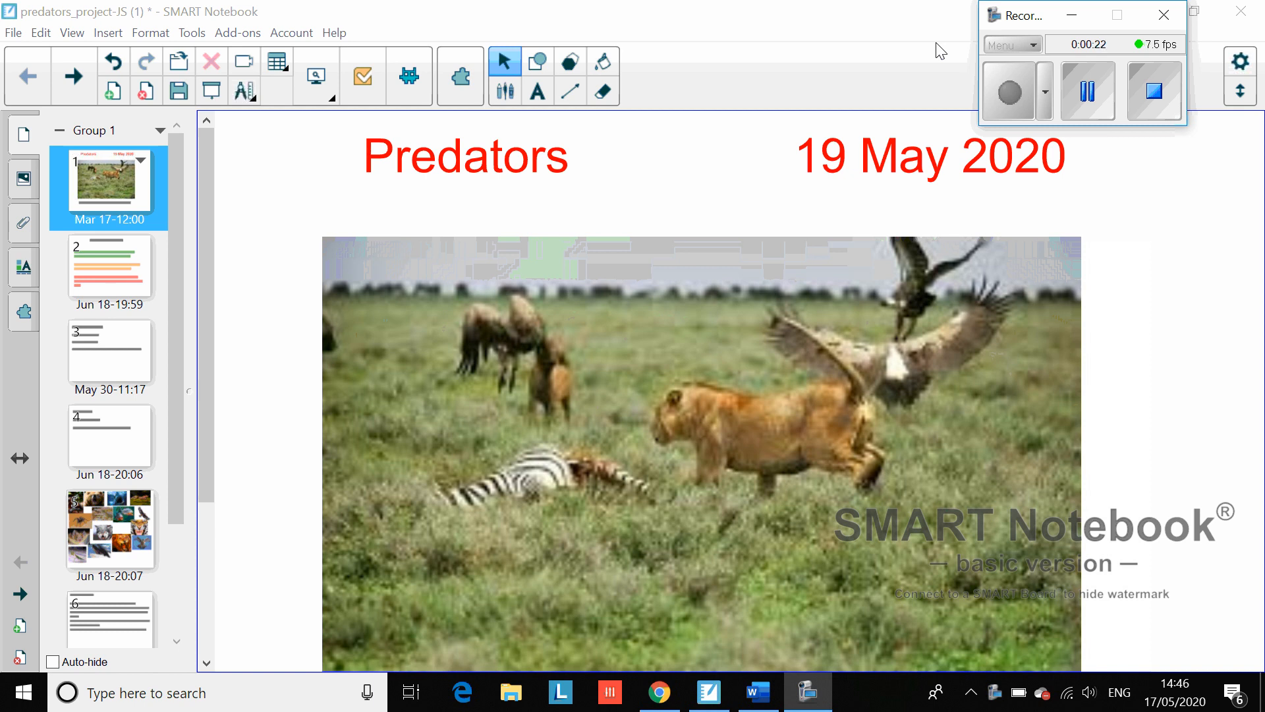
mouse_move(37, 216)
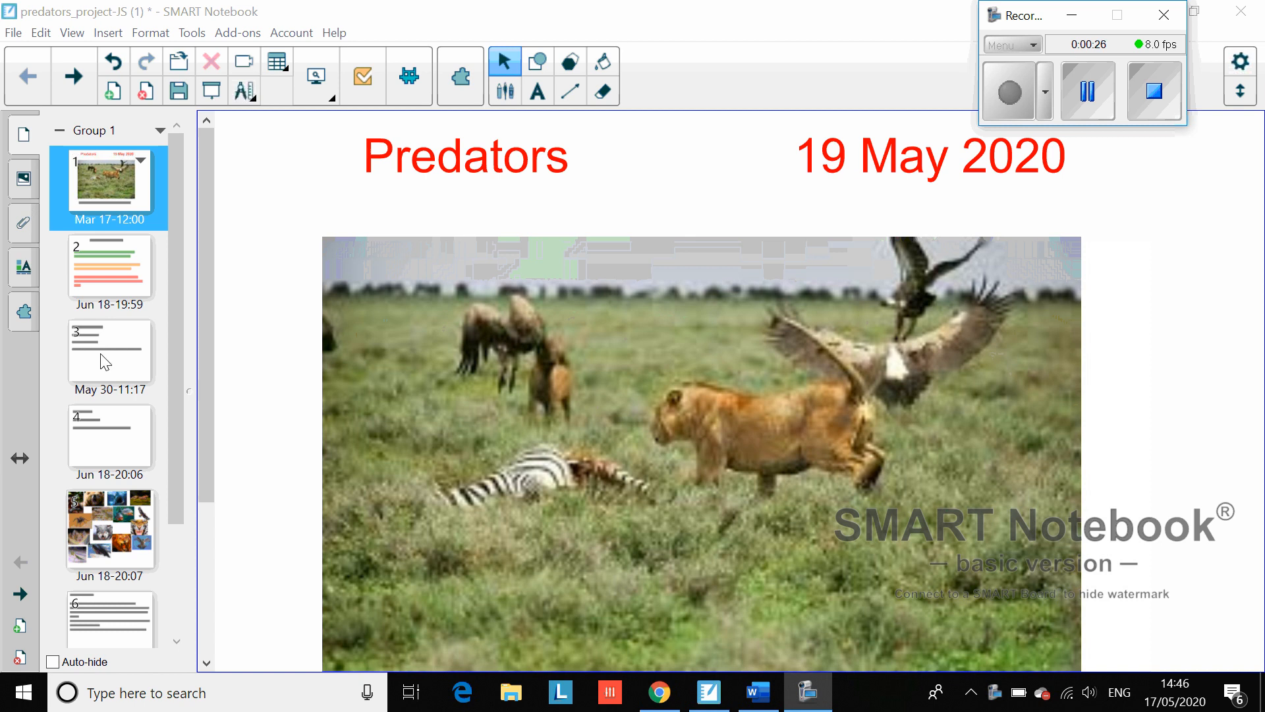
Step: Go to the Working in pairs page and select its three-step text block
click(110, 357)
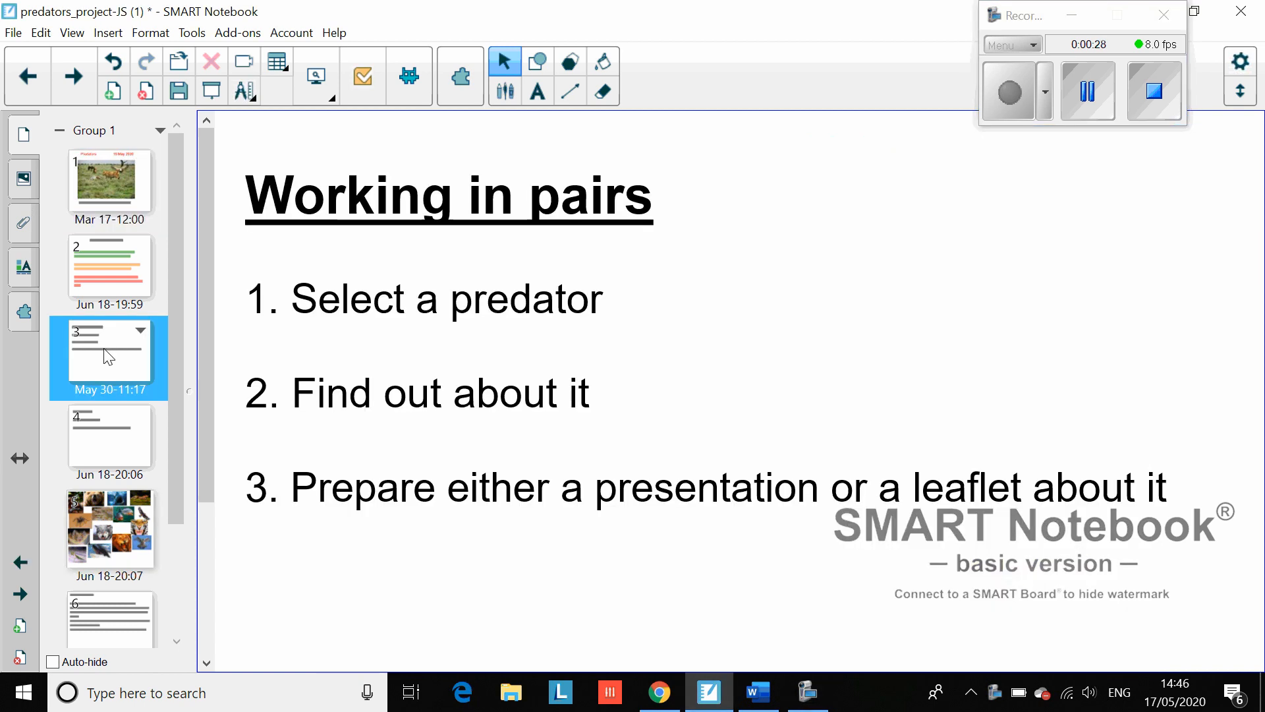
click(448, 197)
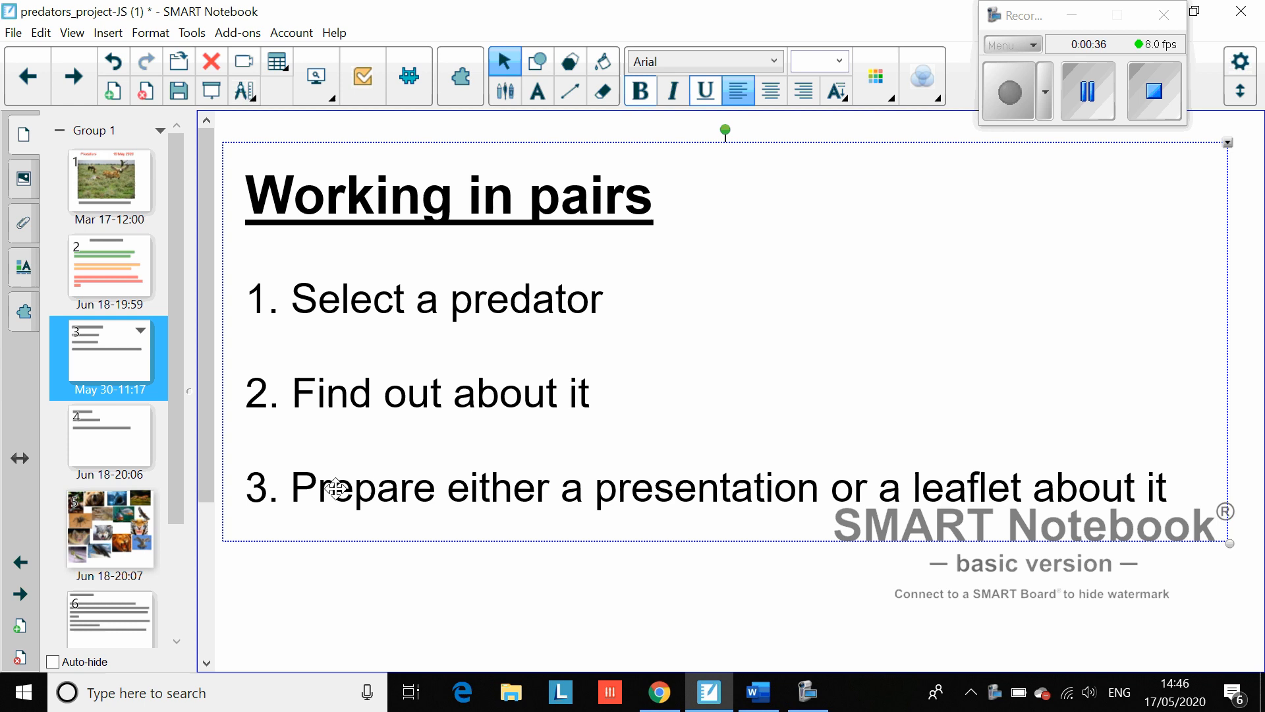
mouse_move(996, 476)
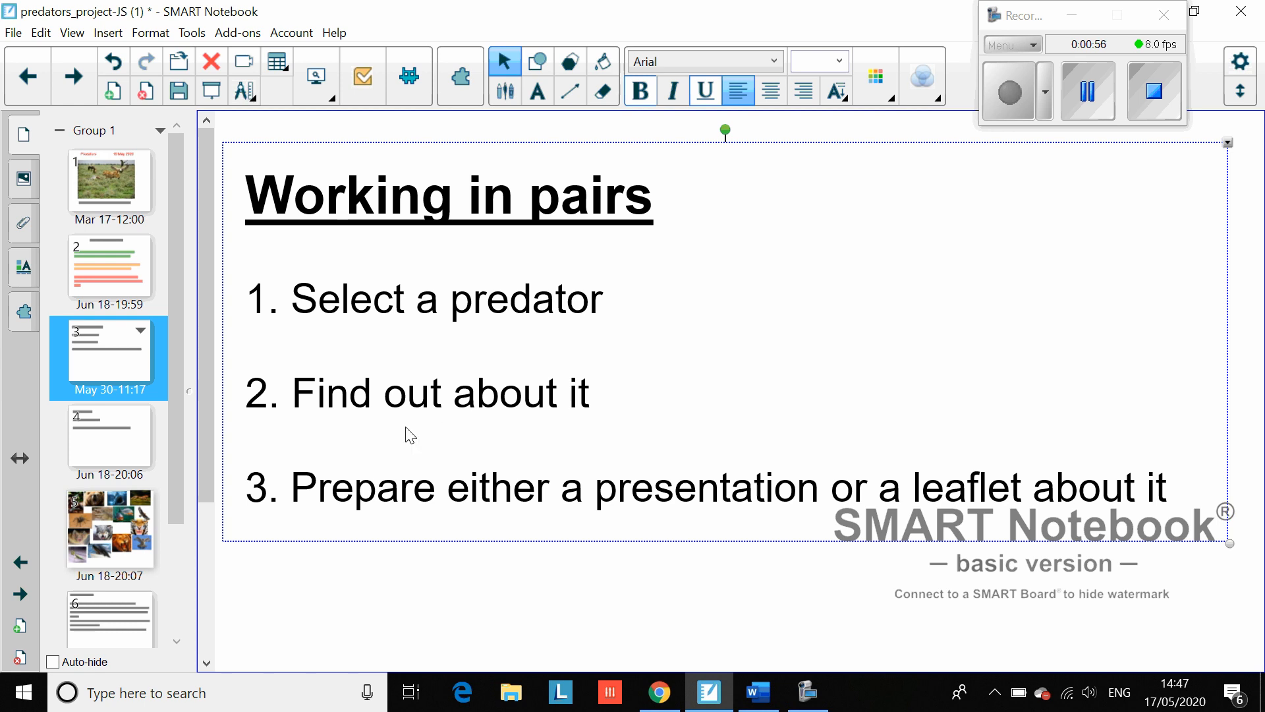
Step: Go to the page collage of predator photos (snake, bear, shark, spider, crocodile)
click(110, 528)
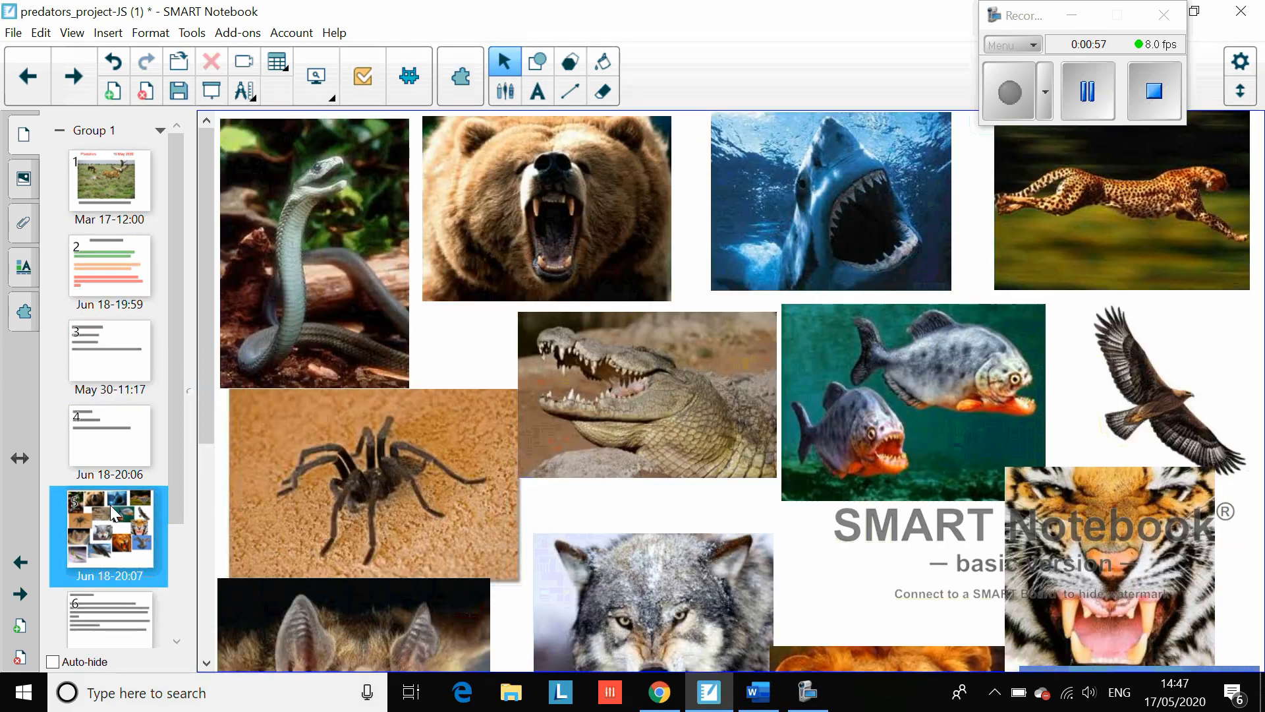
mouse_move(346, 289)
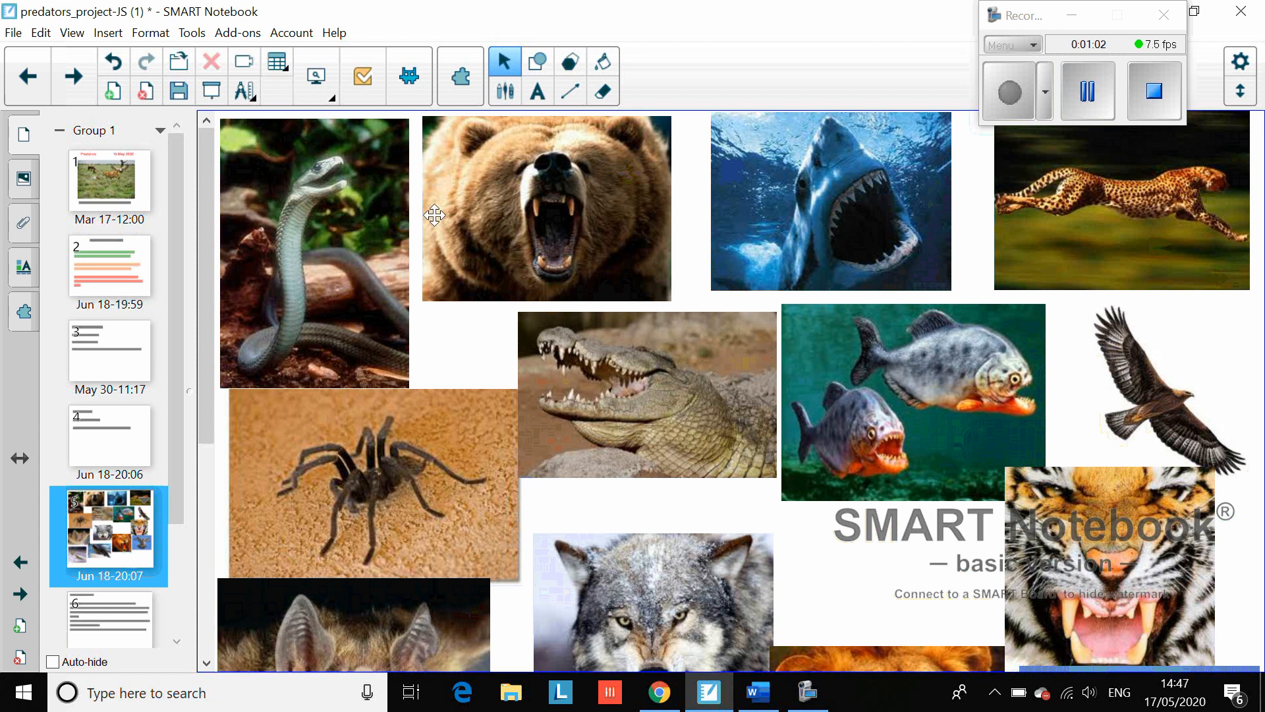
mouse_move(826, 629)
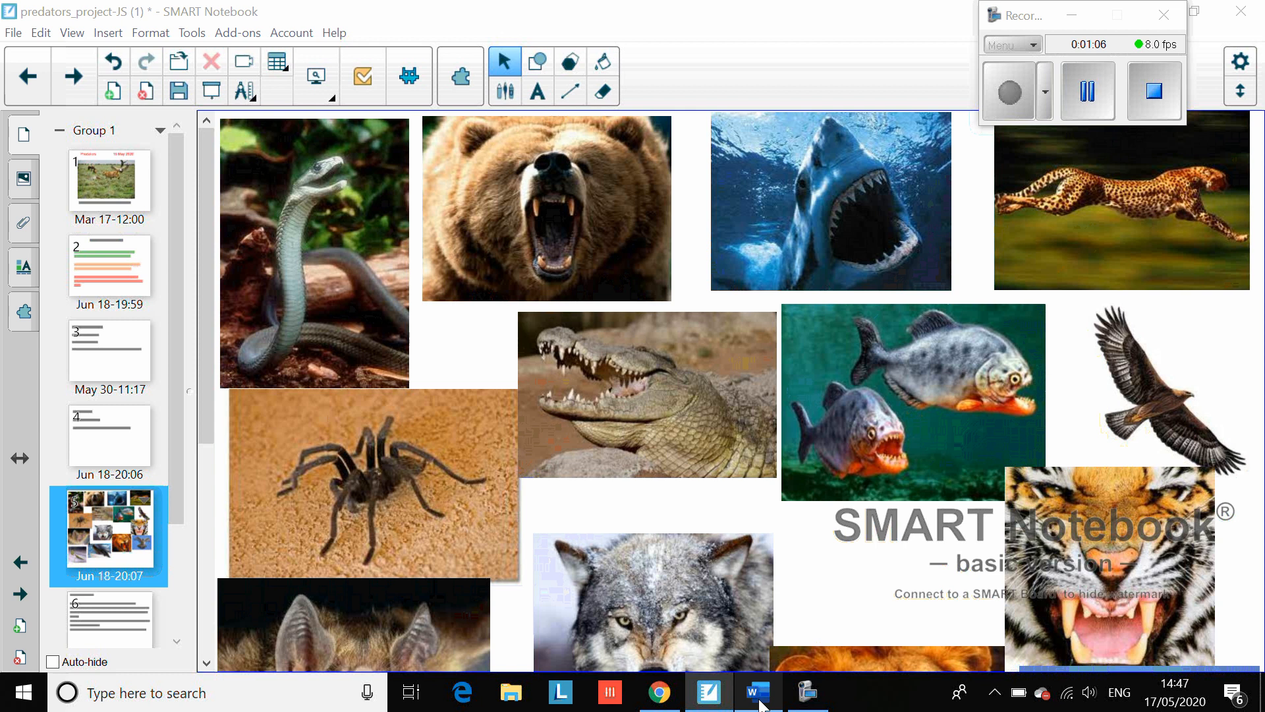
Step: Switch to the possible_predators Word document and scroll into the Success Criteria and websites
click(756, 691)
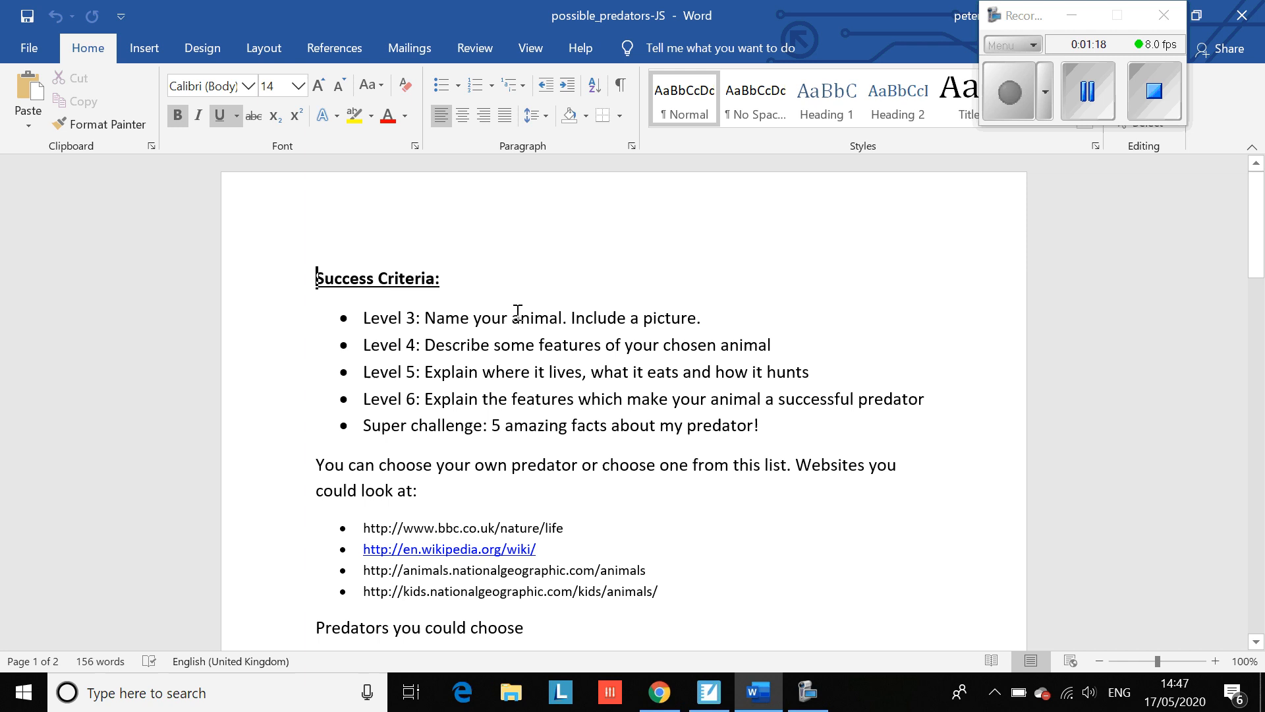
mouse_move(529, 338)
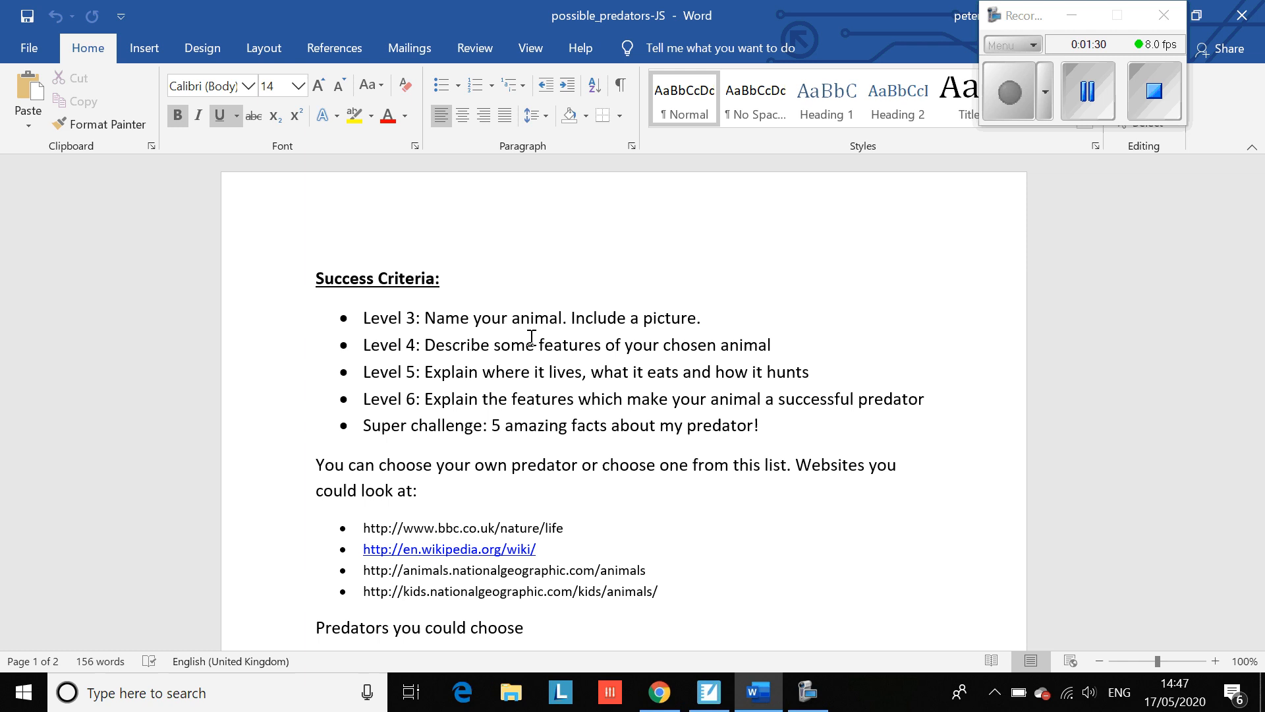
click(318, 278)
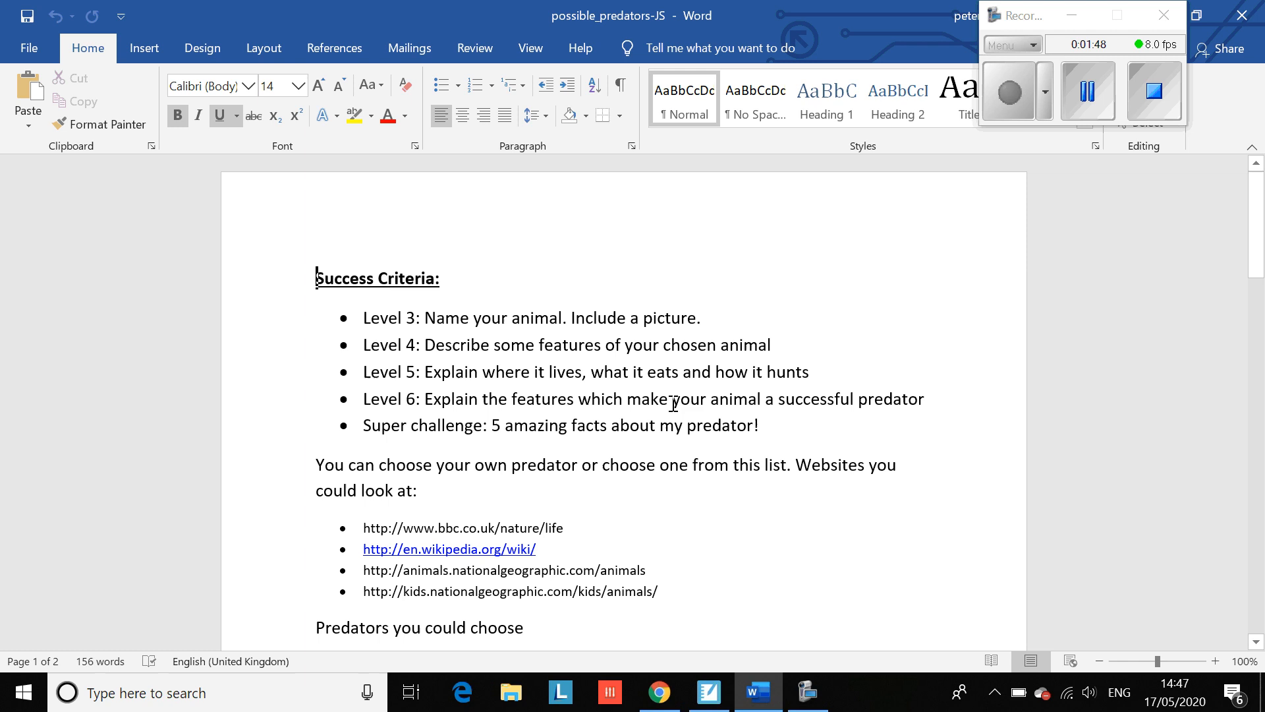
mouse_move(891, 410)
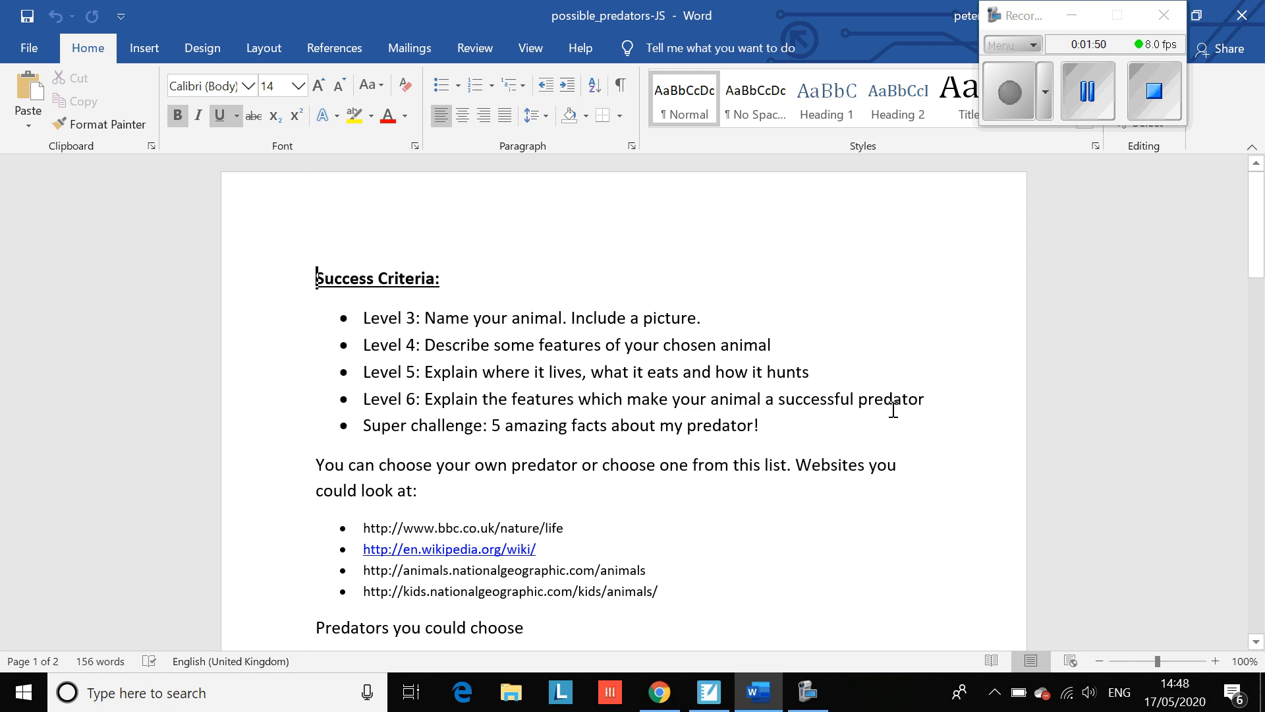
mouse_move(426, 440)
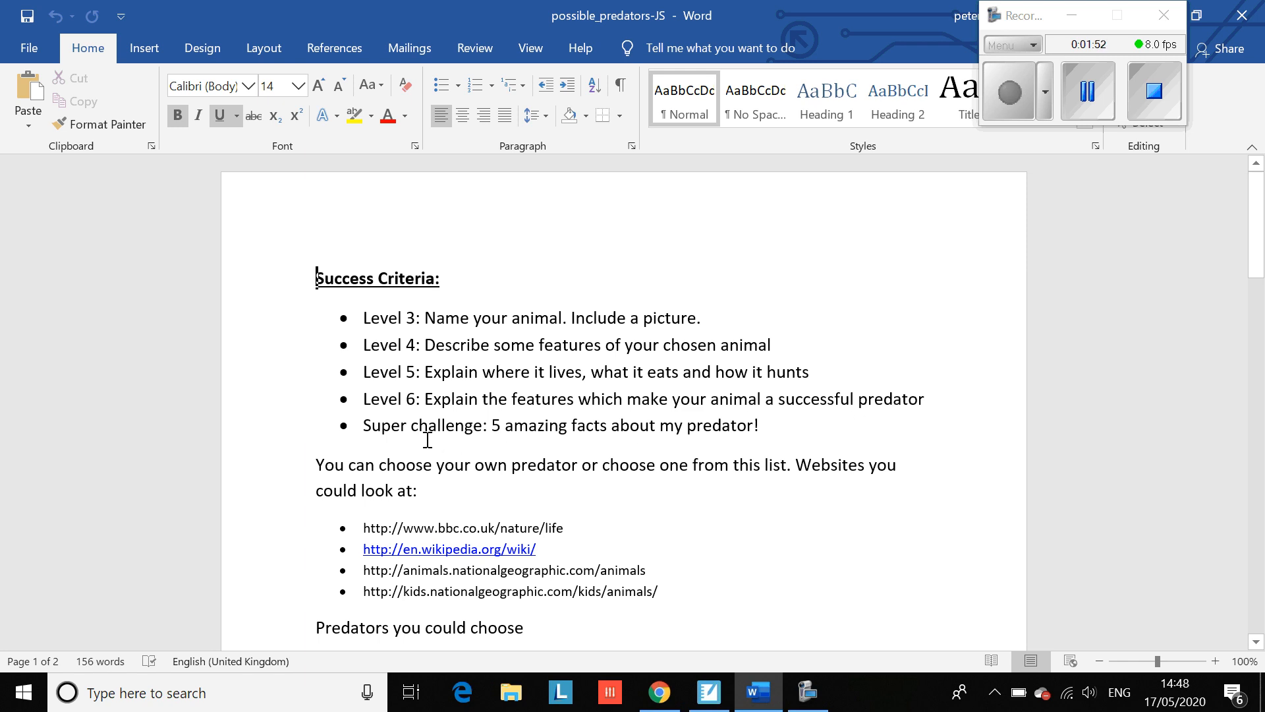
mouse_move(741, 419)
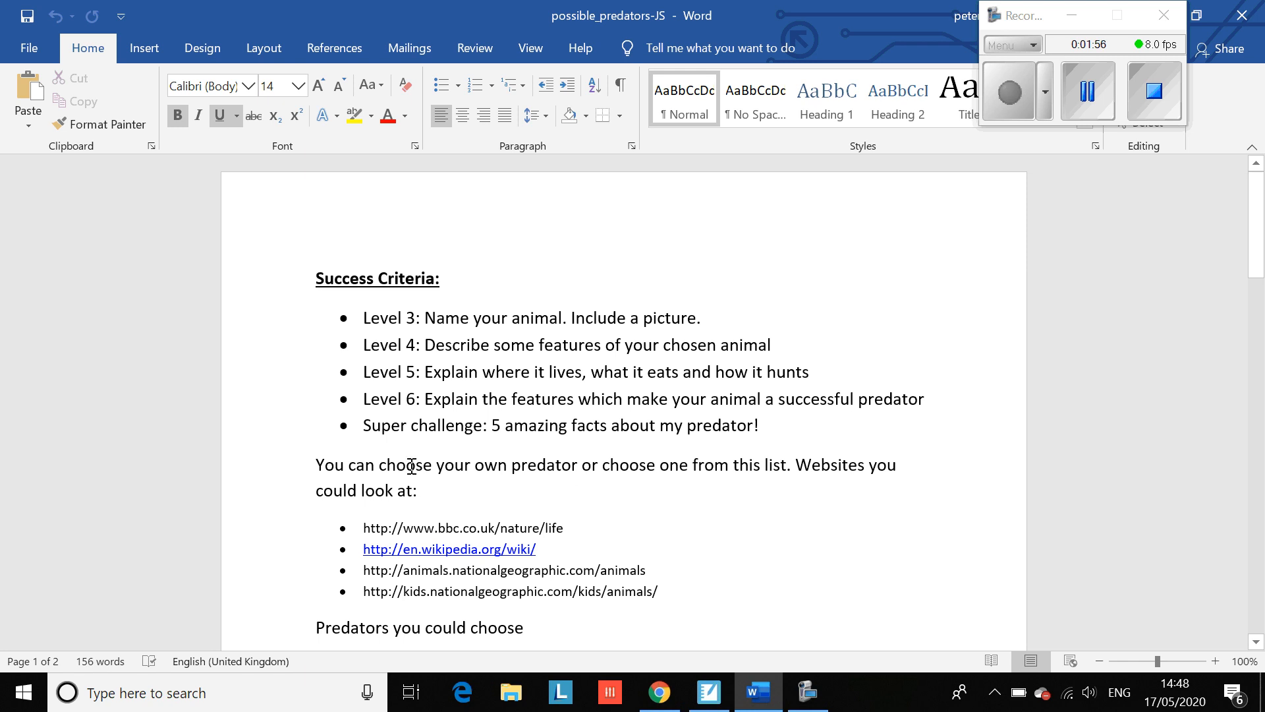
mouse_move(687, 456)
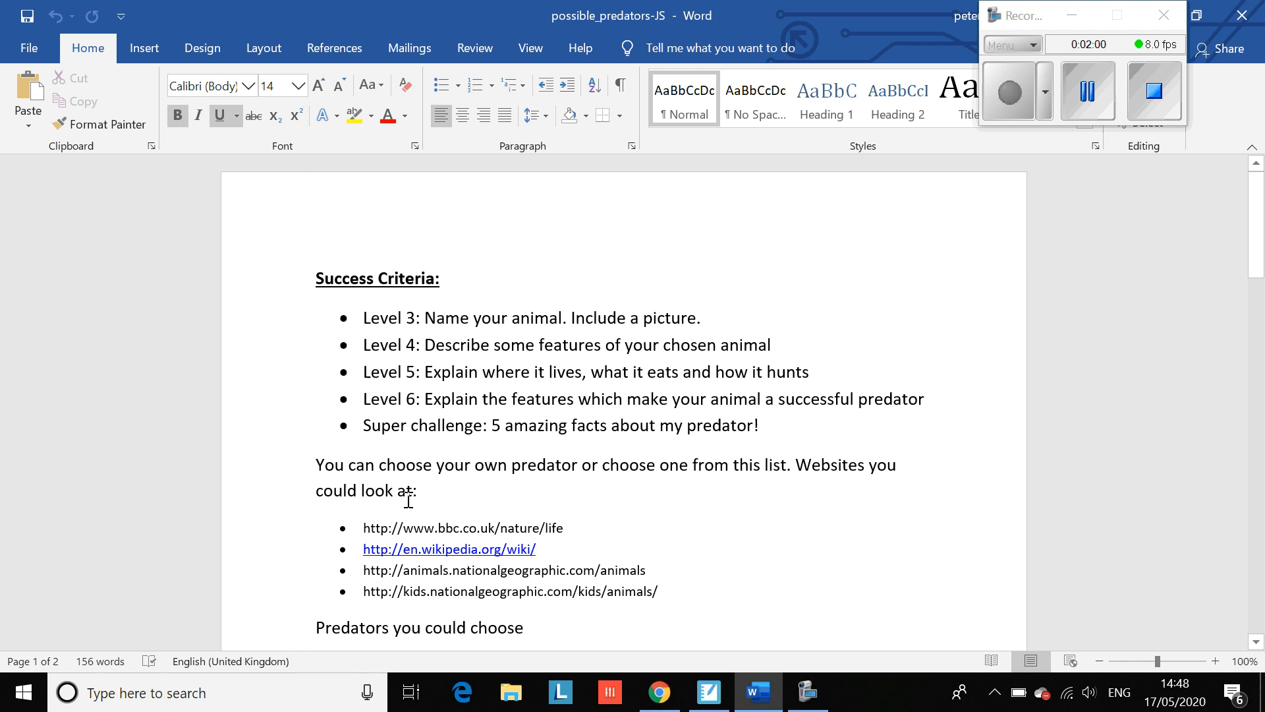
scroll(down, 3)
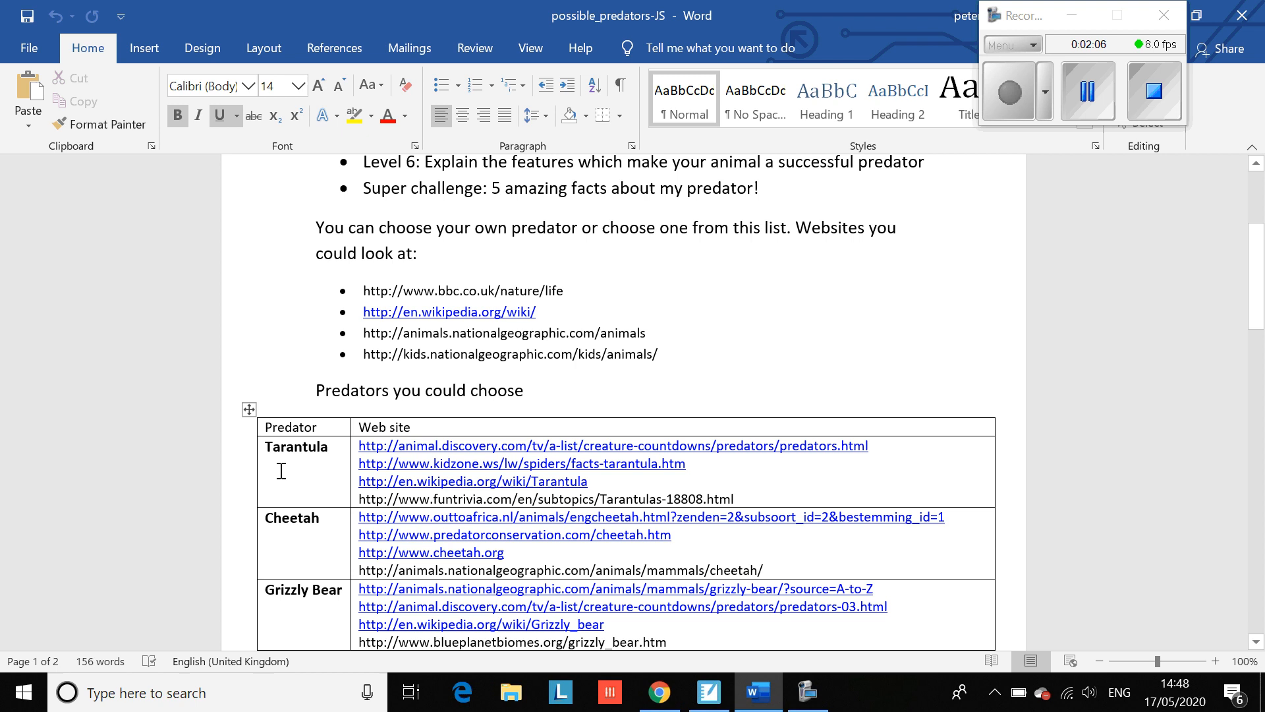
Step: Scroll down the predators table to the black mamba, piranha and grey wolf rows
scroll(down, 3)
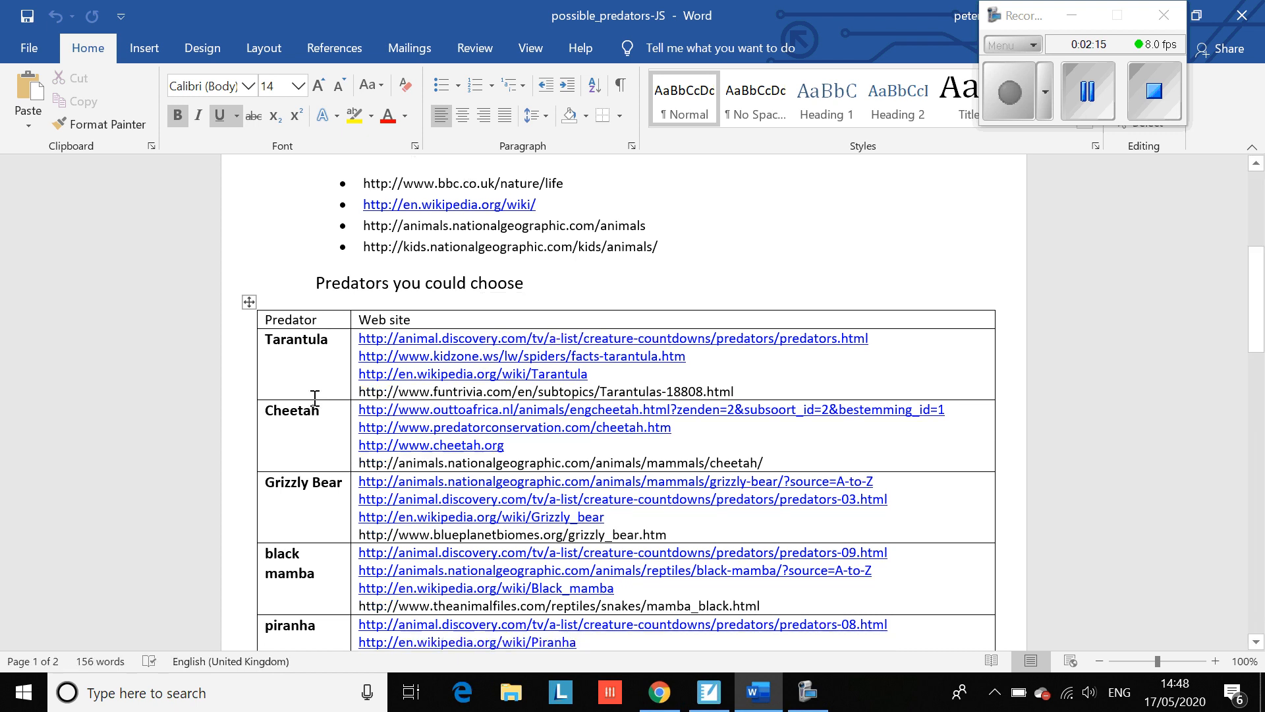
scroll(down, 3)
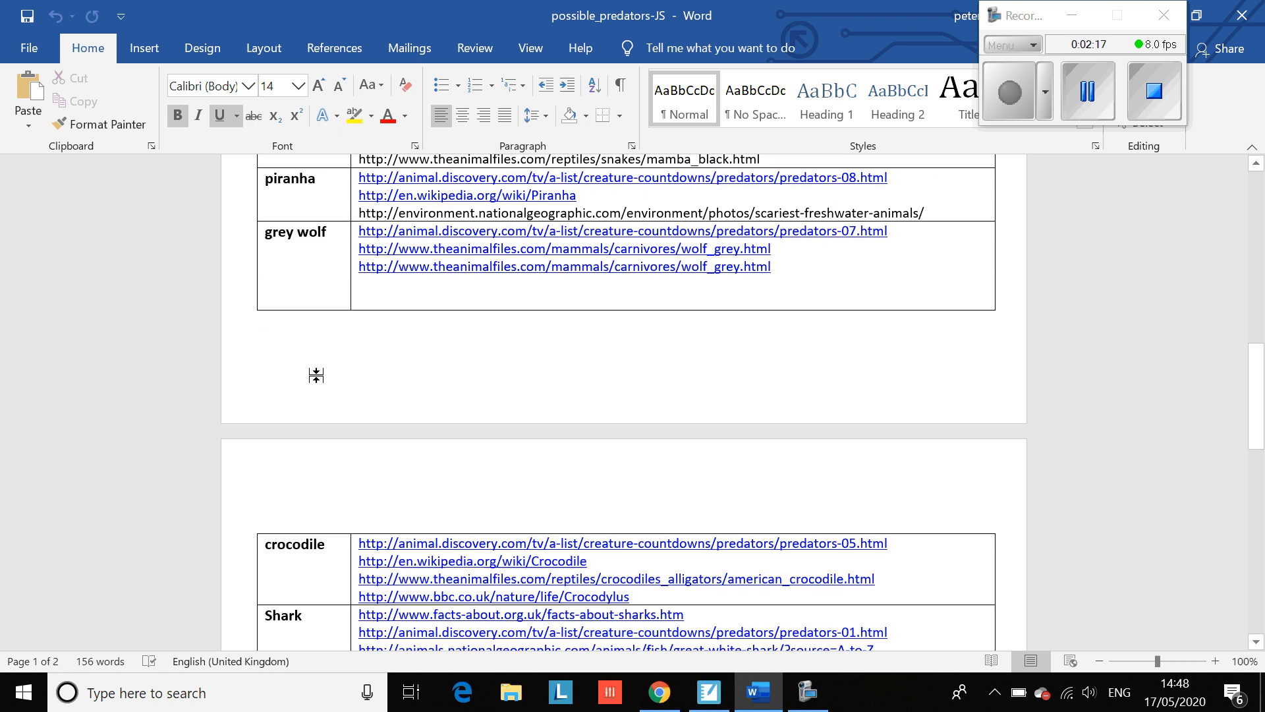
scroll(down, 3)
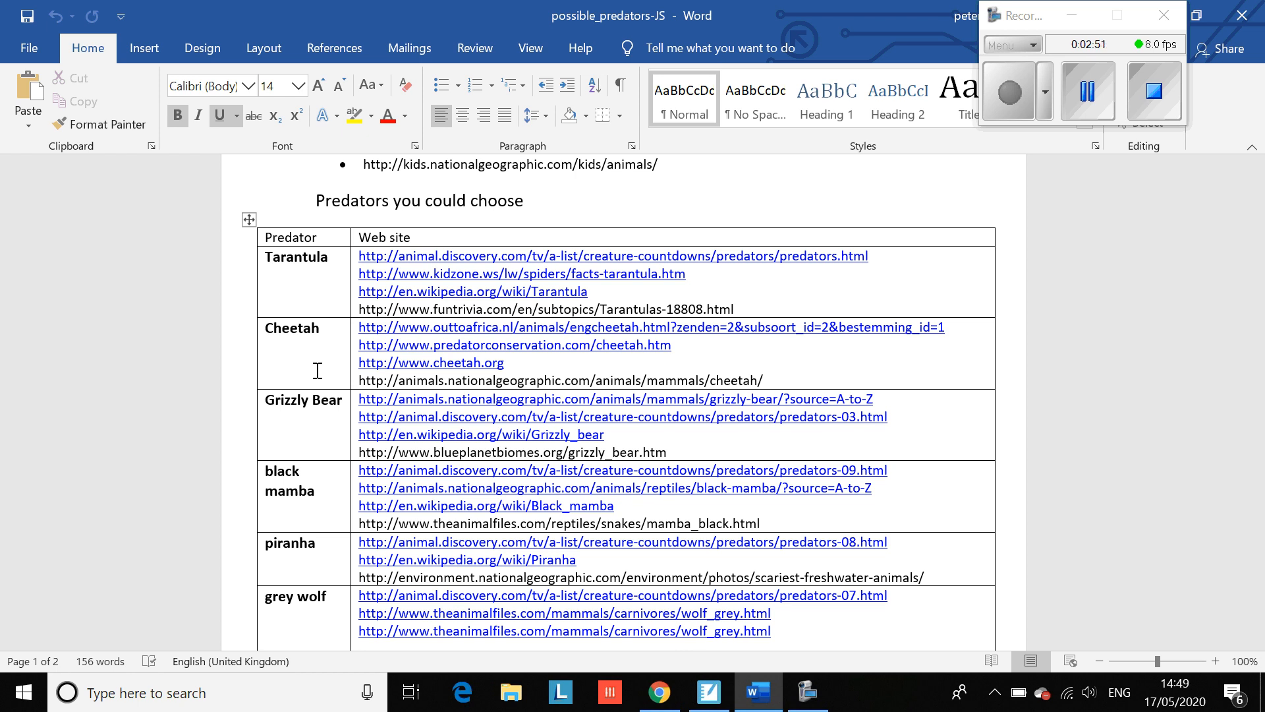
mouse_move(382, 467)
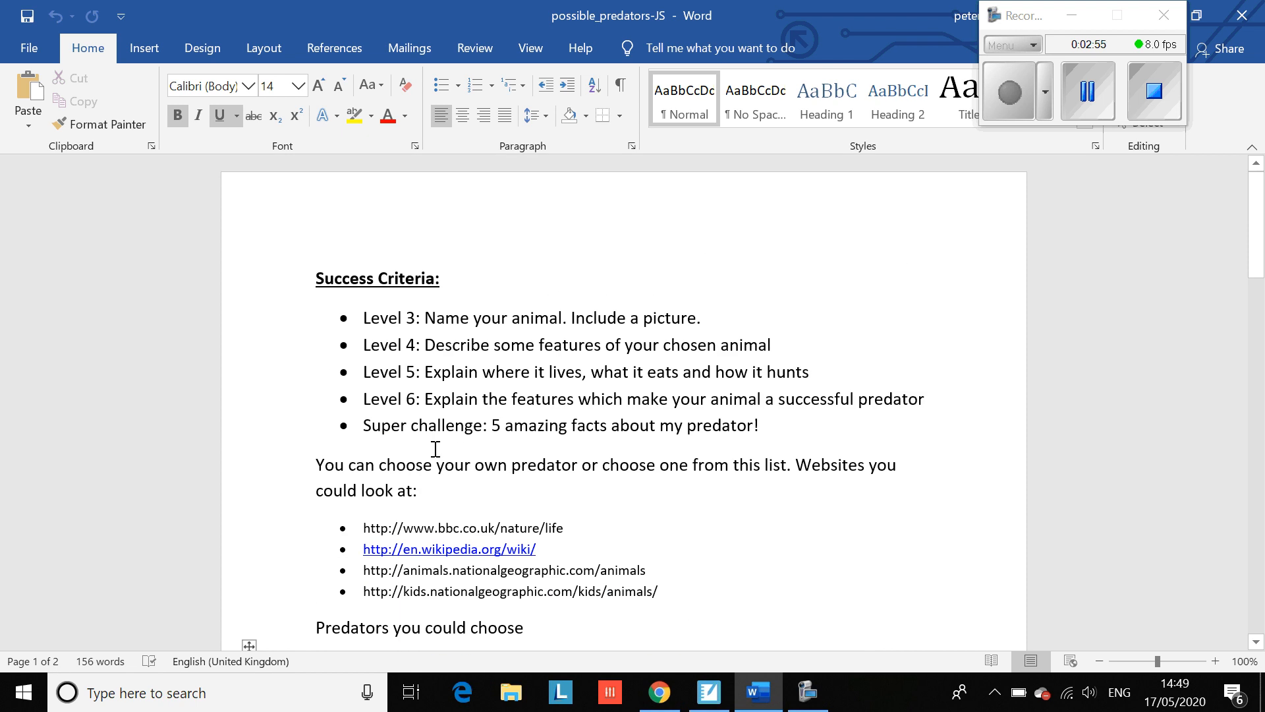
mouse_move(353, 87)
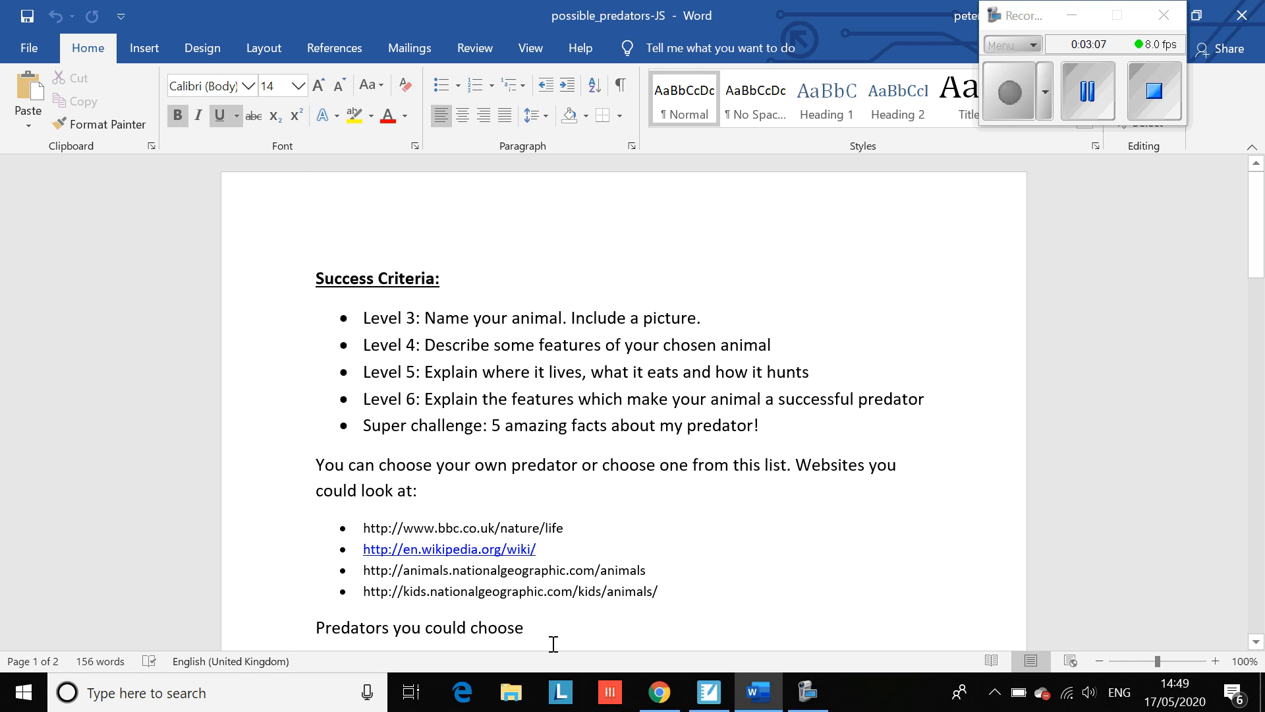
mouse_move(401, 584)
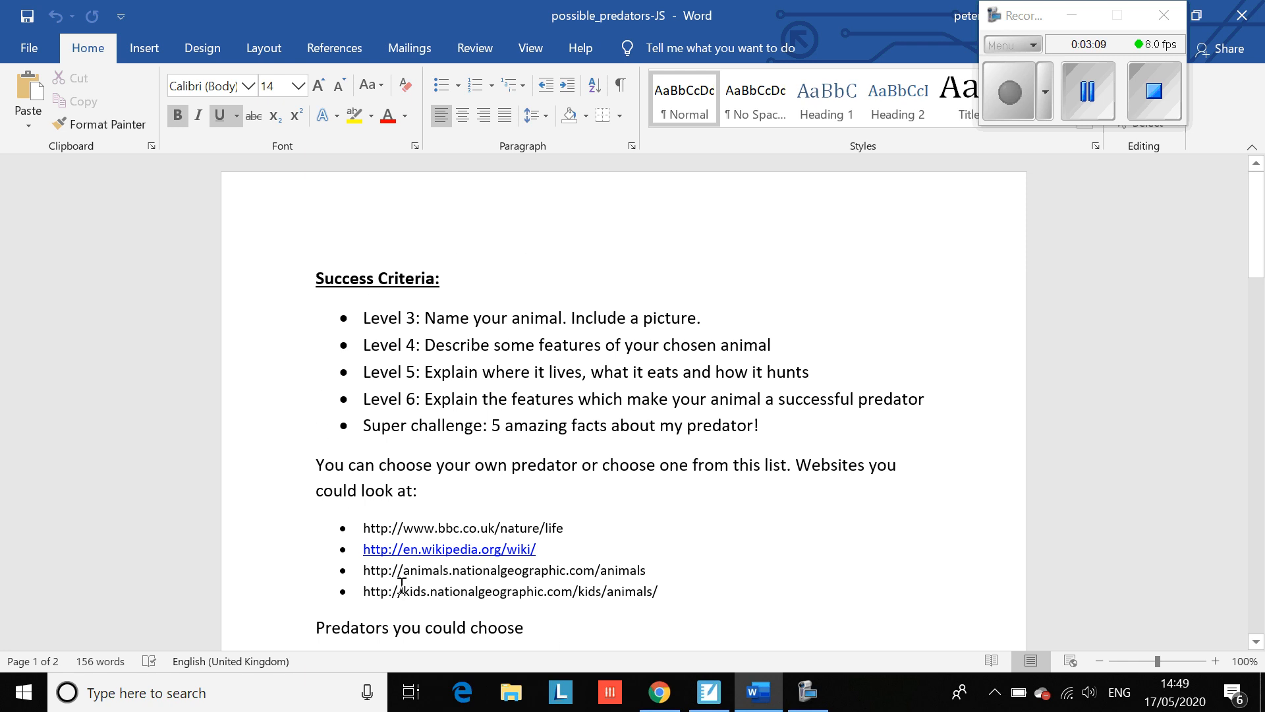
mouse_move(342, 562)
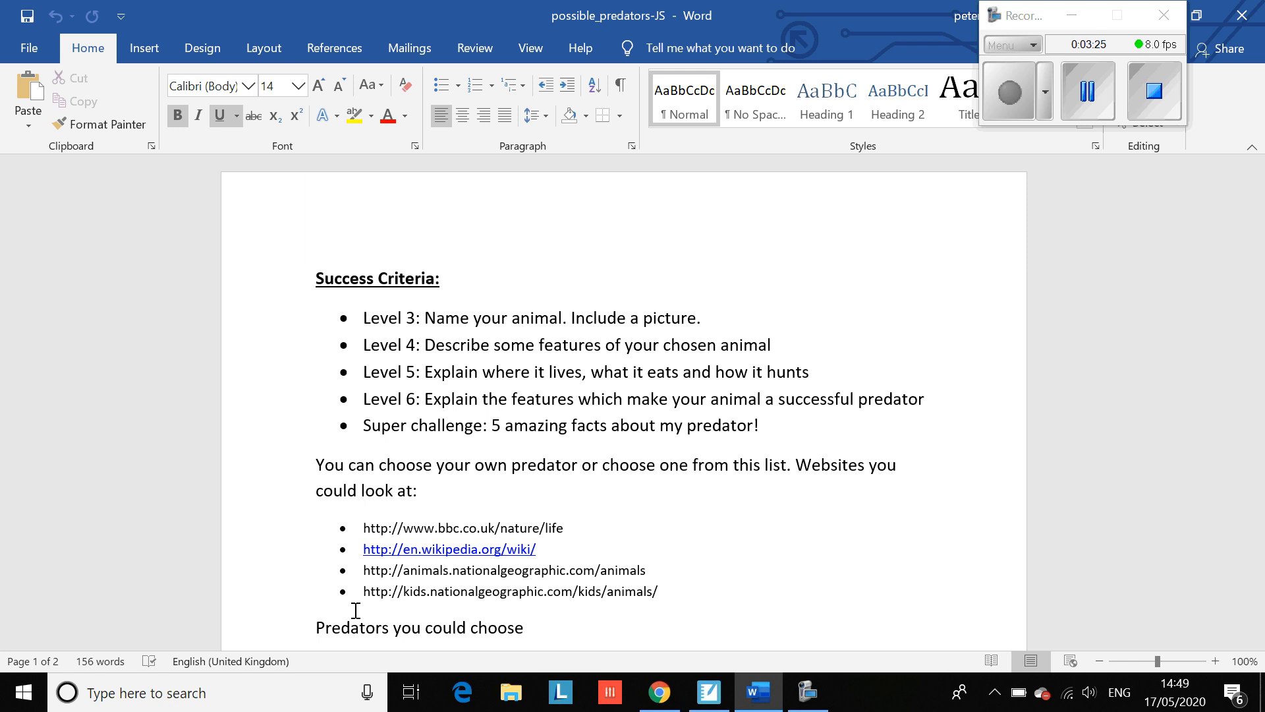
Step: Return to the top of page 1 showing the Success Criteria and suggested websites
click(317, 278)
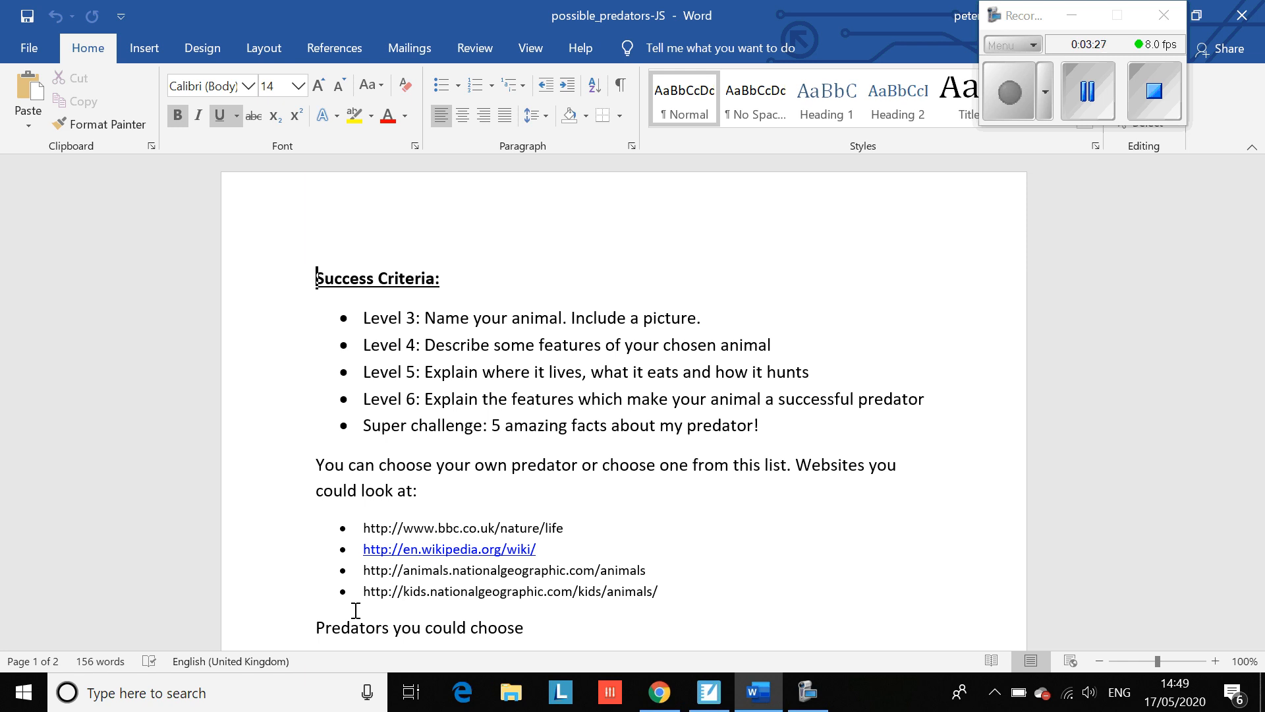